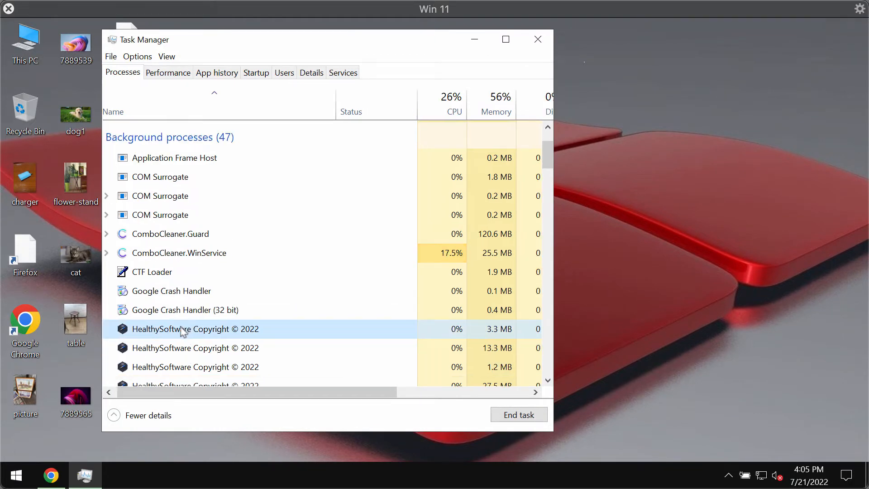
{"action": "mouse_move", "coordinate": [235, 340]}
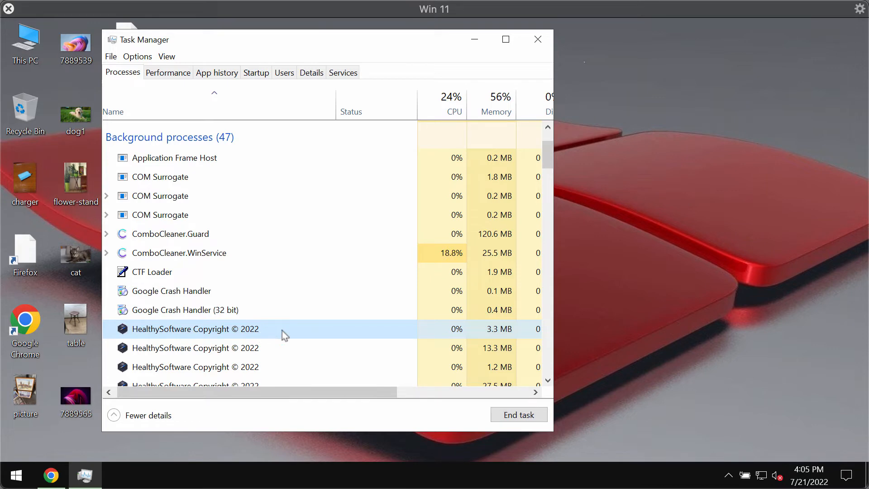
Bring up the context menu for the HealthySoftware Copyright © 2022 process.
{"action": "right_click", "coordinate": [195, 329]}
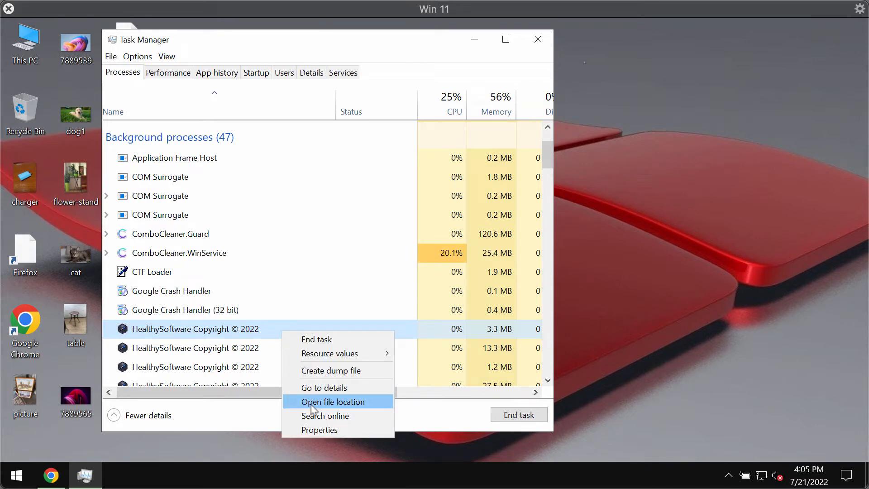
Reveal the HealthySoftware process's file location in AppData\Roaming\Healthy.
{"action": "left_click", "coordinate": [333, 401]}
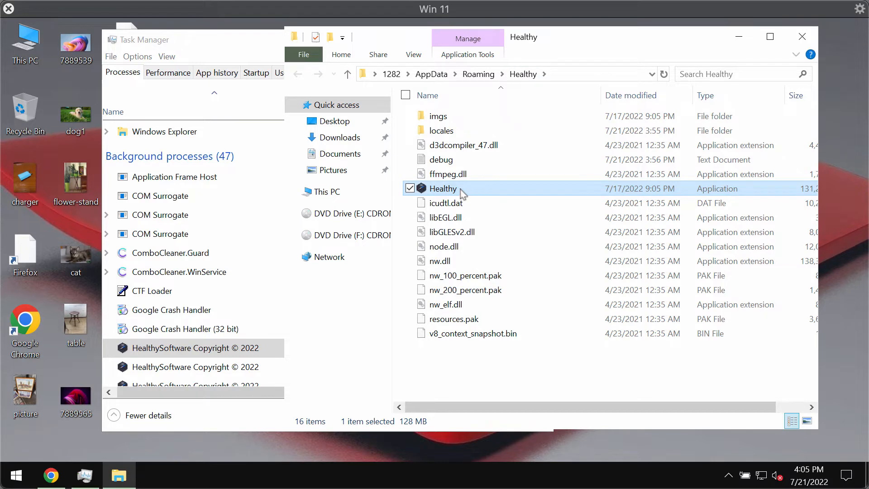
{"action": "mouse_move", "coordinate": [444, 188]}
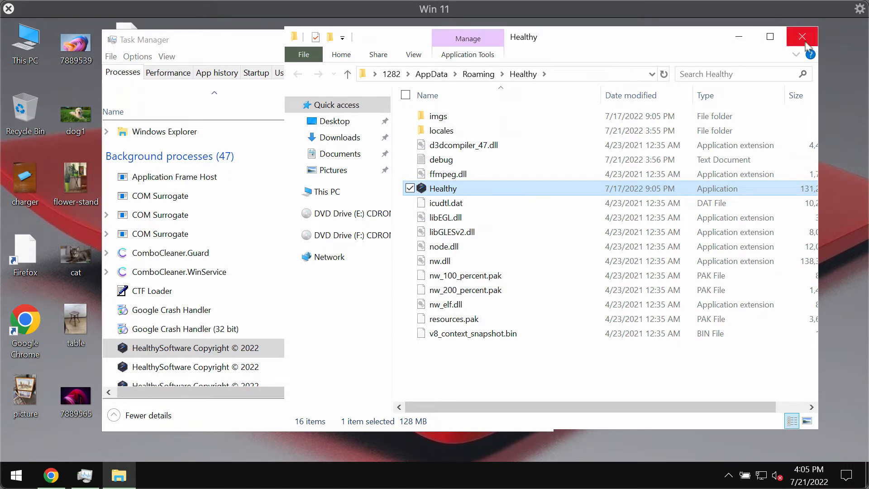
{"action": "mouse_move", "coordinate": [801, 36]}
{"action": "type", "text": "c"}
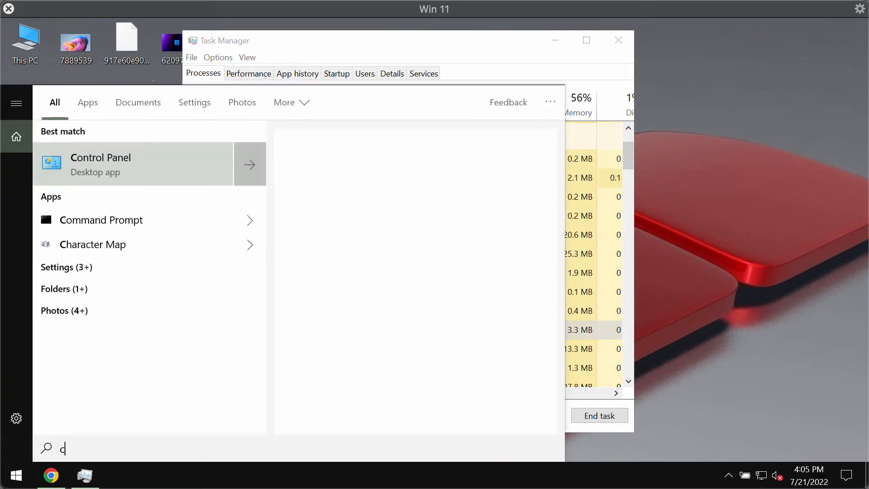
Search for Control Panel, view installed programs, then reopen Control Panel via Win+X search.
{"action": "type", "text": "on"}
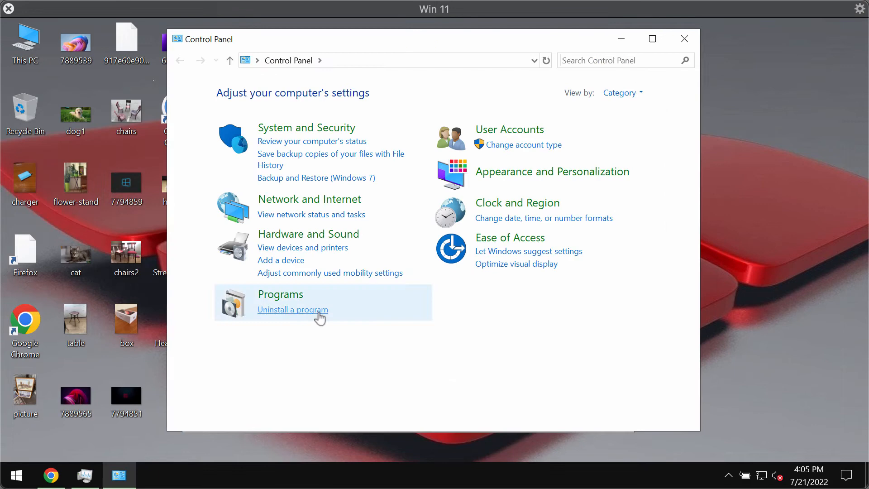
{"action": "left_click", "coordinate": [293, 309]}
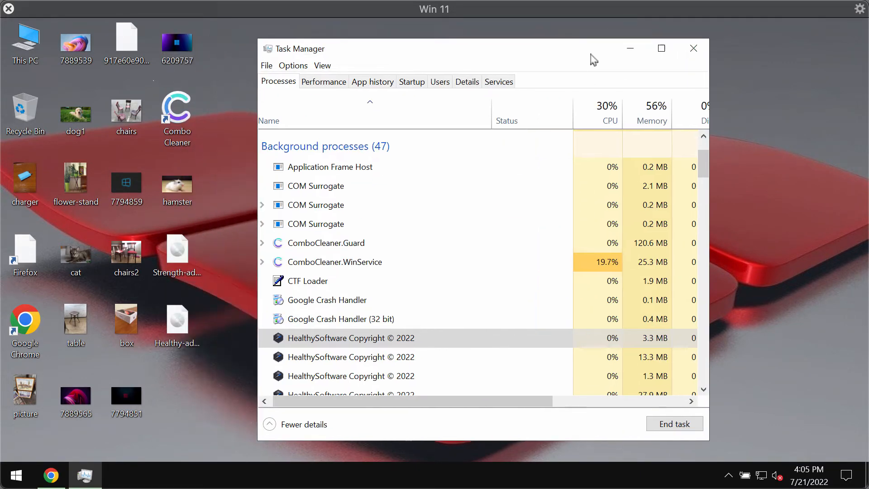
{"action": "right_click", "coordinate": [15, 476]}
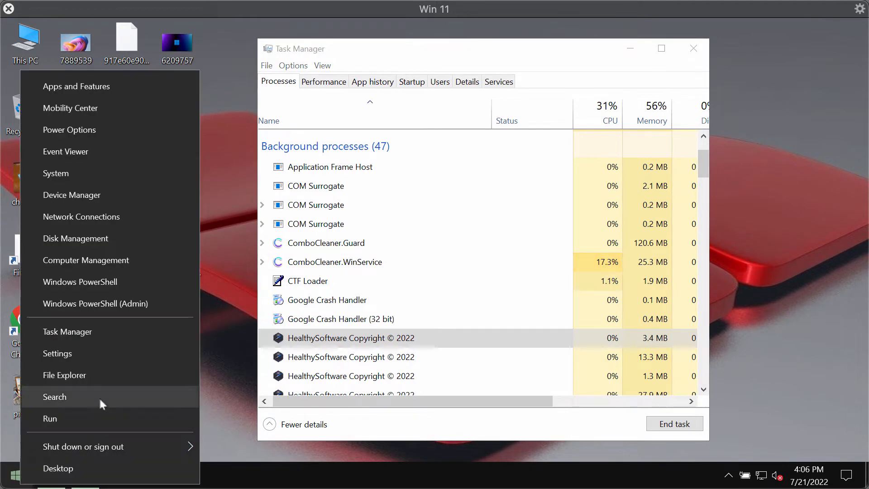
{"action": "left_click", "coordinate": [54, 396]}
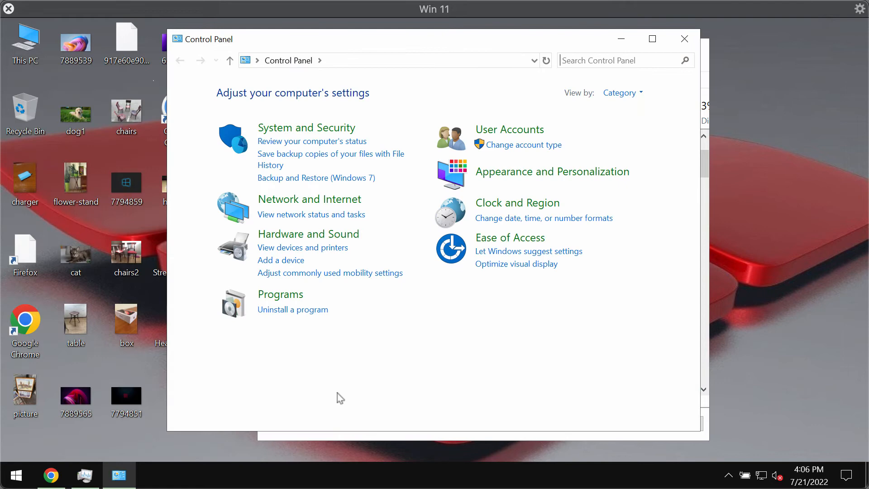
{"action": "left_click", "coordinate": [293, 309]}
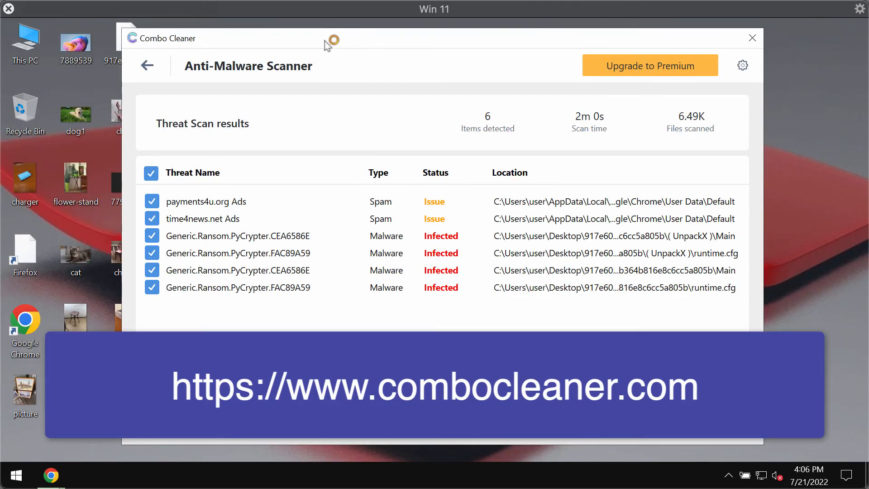
Leave the old threat scan results and return to the Combo Cleaner Dashboard.
{"action": "left_click", "coordinate": [146, 65]}
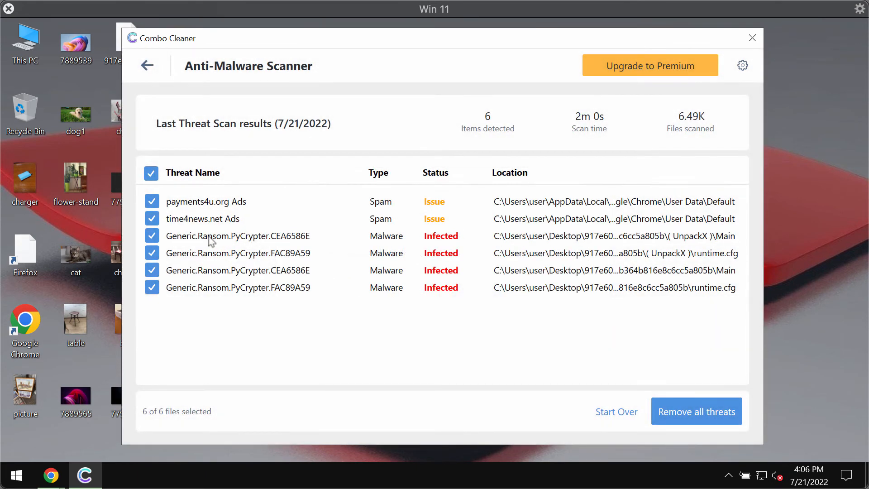
{"action": "left_click", "coordinate": [147, 64]}
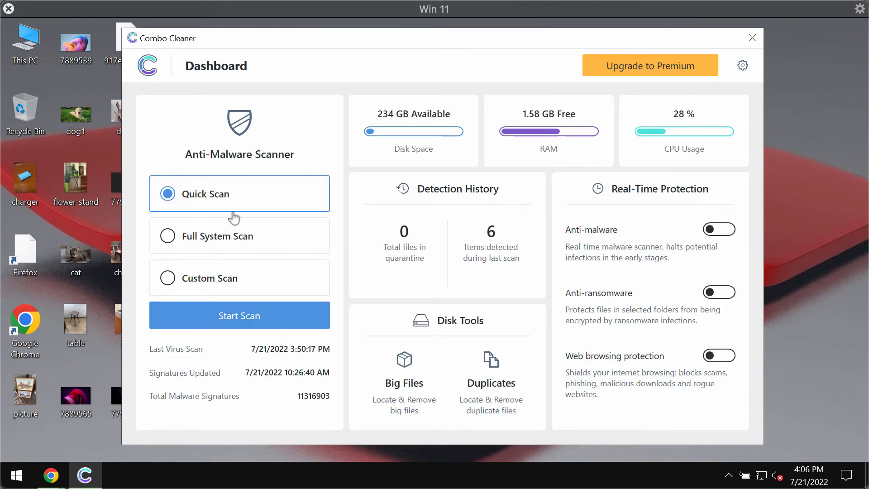
{"action": "mouse_move", "coordinate": [217, 207]}
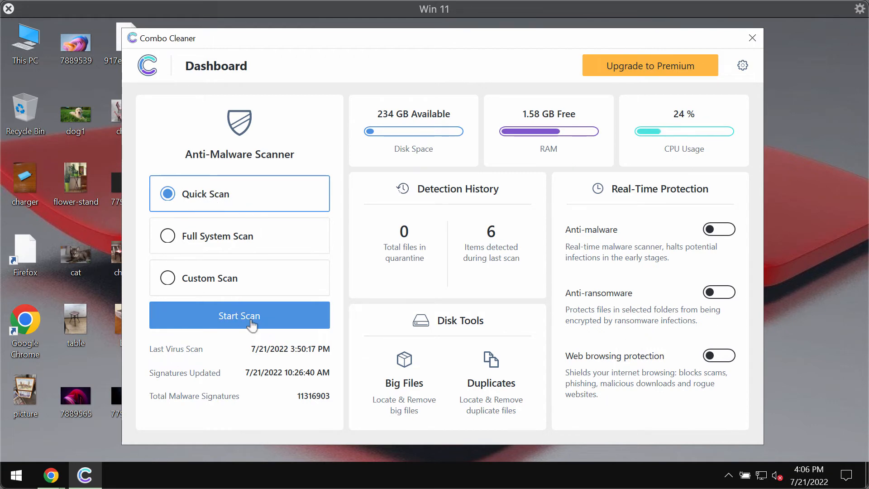
Start a Quick Scan from the Combo Cleaner Dashboard.
{"action": "left_click", "coordinate": [239, 315]}
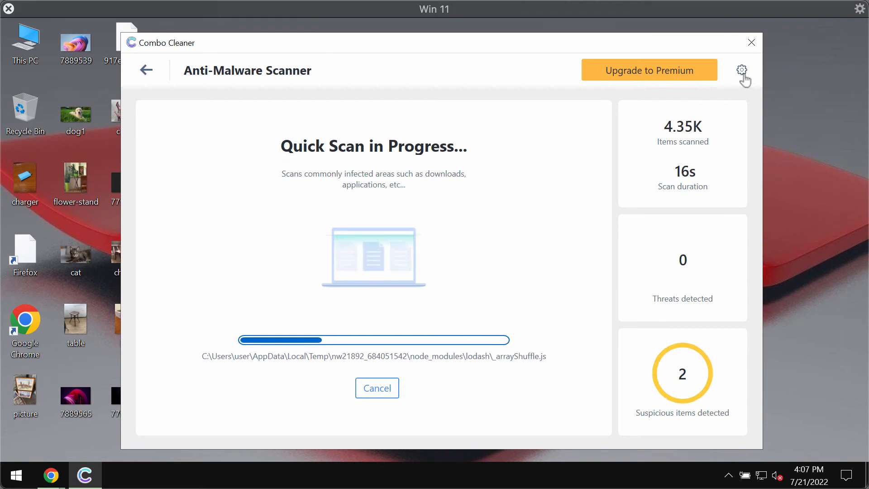
View the Anti-Ransomware section of Combo Cleaner's Settings.
{"action": "left_click", "coordinate": [741, 70]}
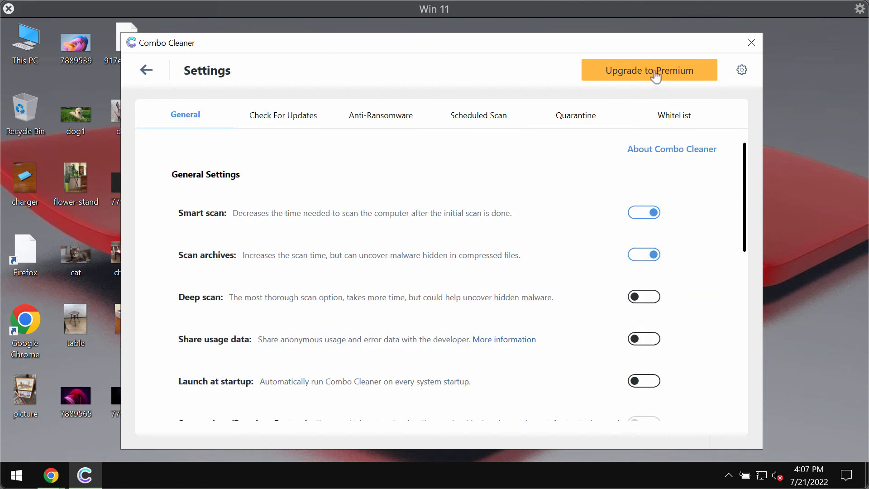
{"action": "left_click", "coordinate": [380, 116]}
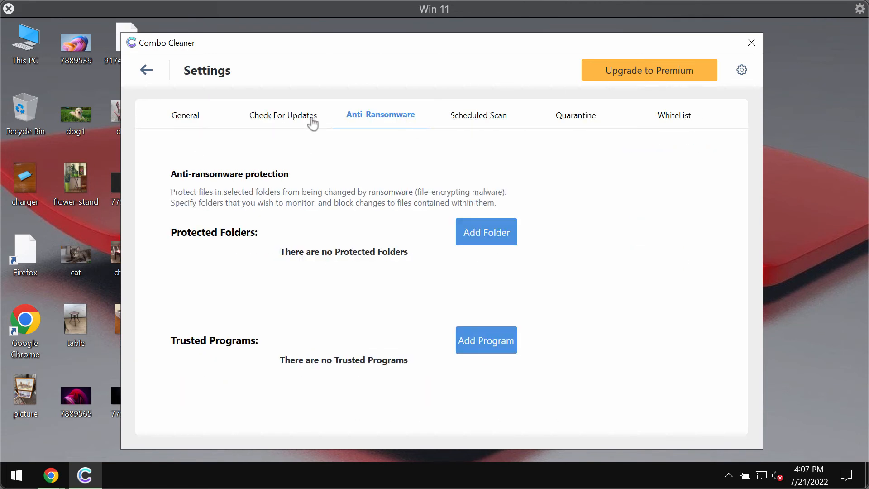
{"action": "mouse_move", "coordinate": [513, 199]}
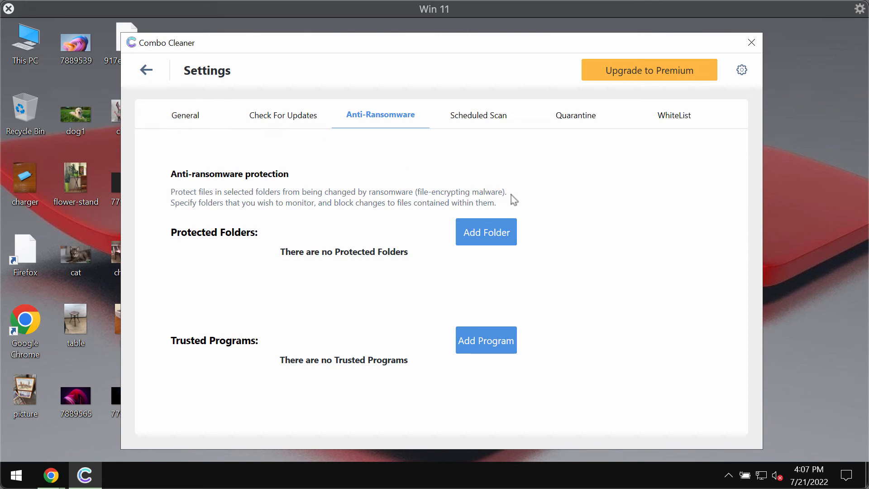
{"action": "mouse_move", "coordinate": [434, 251]}
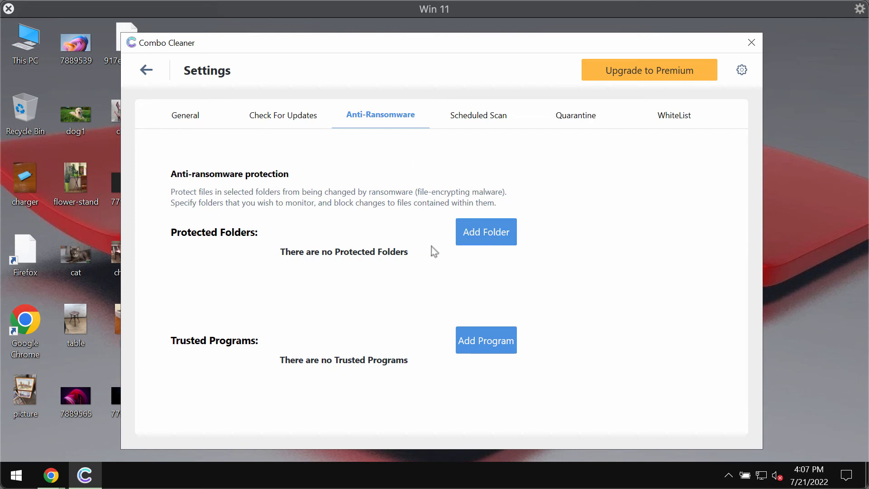
{"action": "mouse_move", "coordinate": [341, 258]}
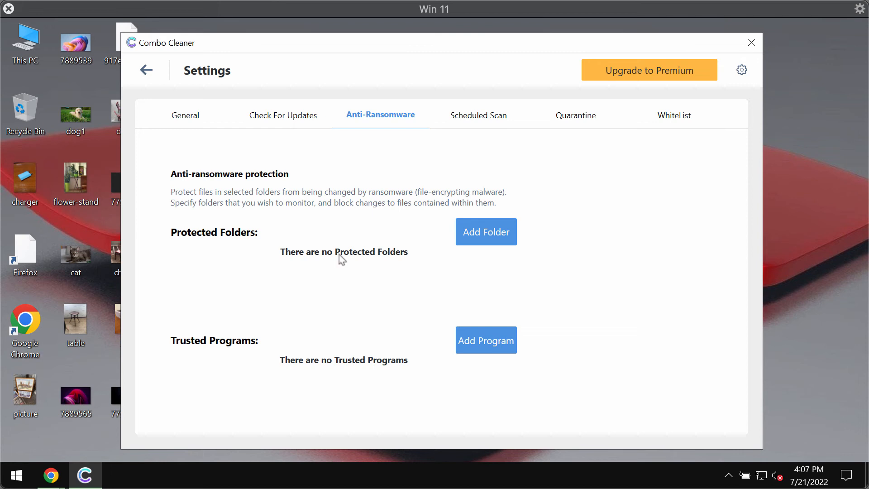
{"action": "mouse_move", "coordinate": [349, 148]}
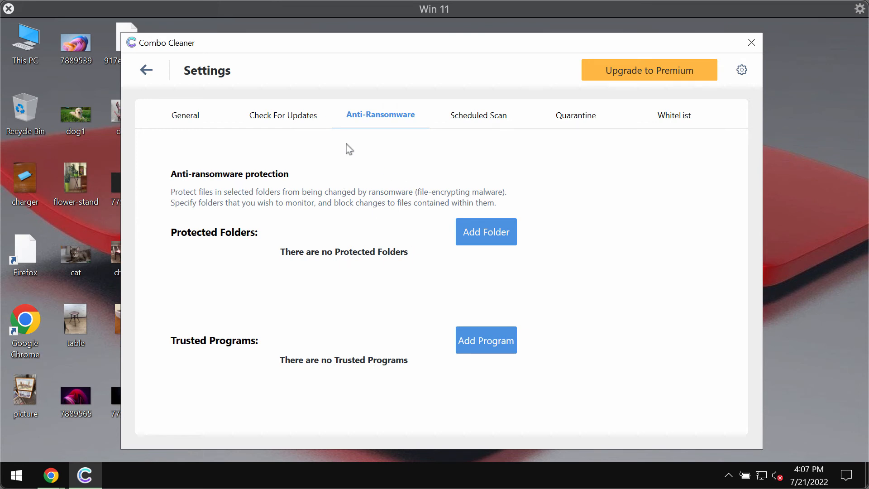
{"action": "mouse_move", "coordinate": [313, 47]}
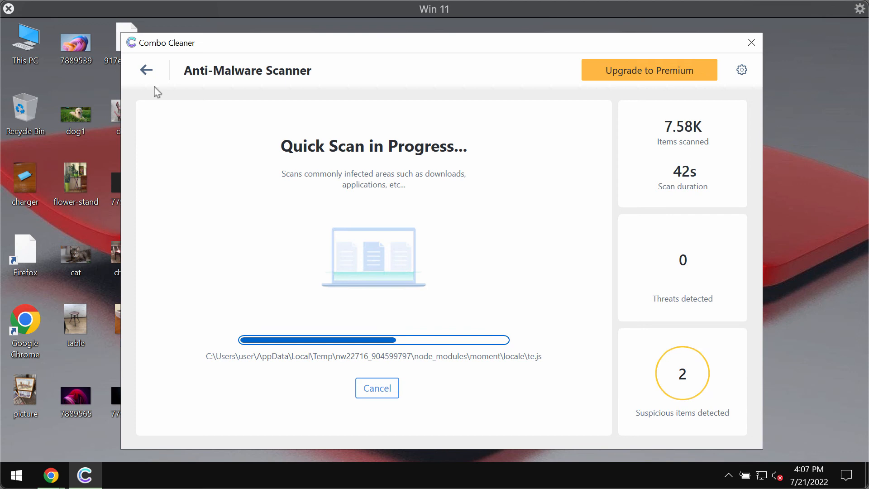
{"action": "mouse_move", "coordinate": [231, 93]}
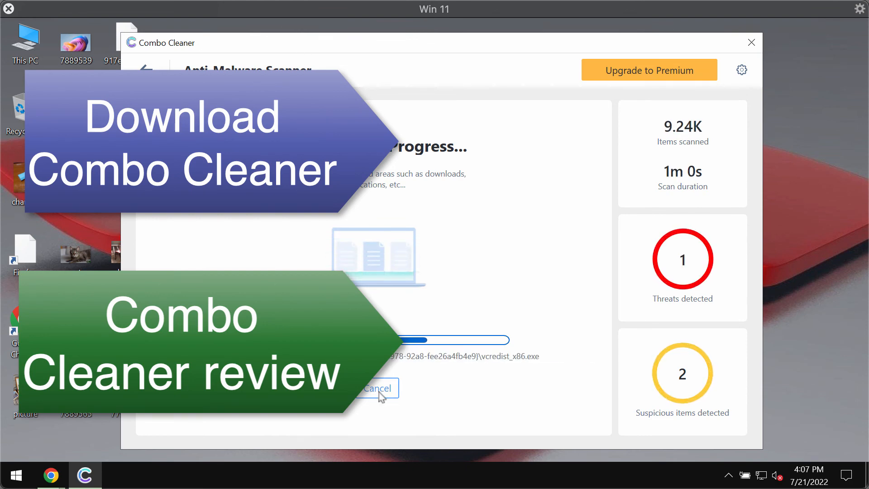
Cancel the running Quick Scan at 9.44K items, one threat and two suspicious.
{"action": "left_click", "coordinate": [377, 388]}
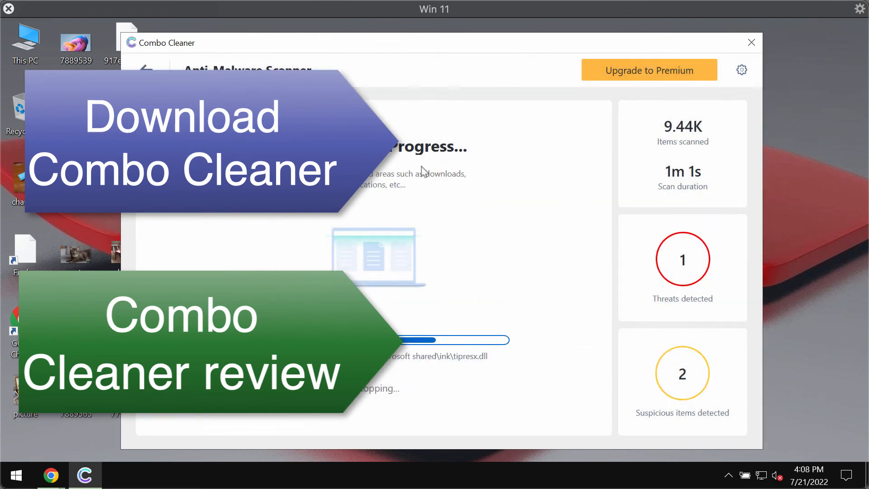